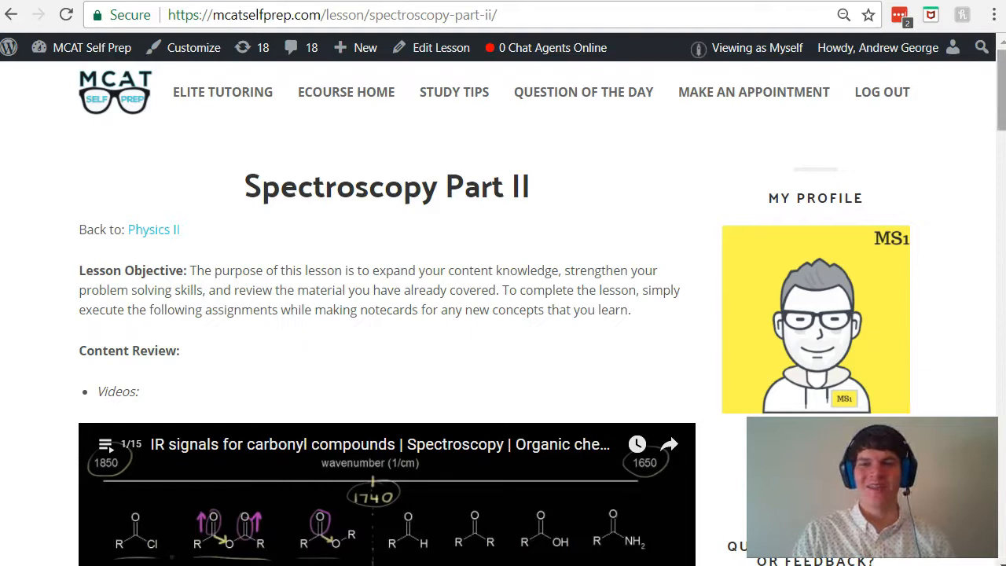
scroll("down", 3)
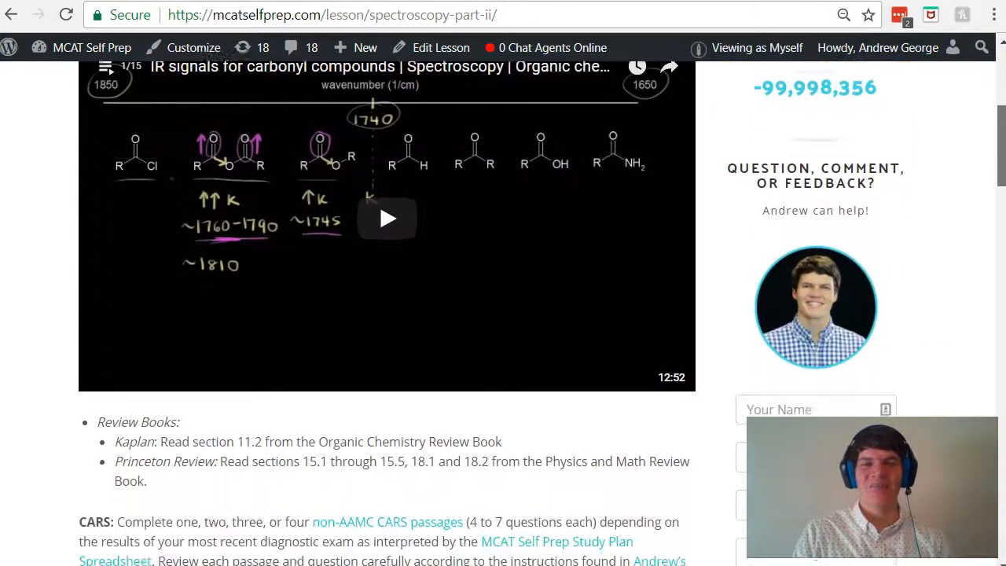
scroll("down", 3)
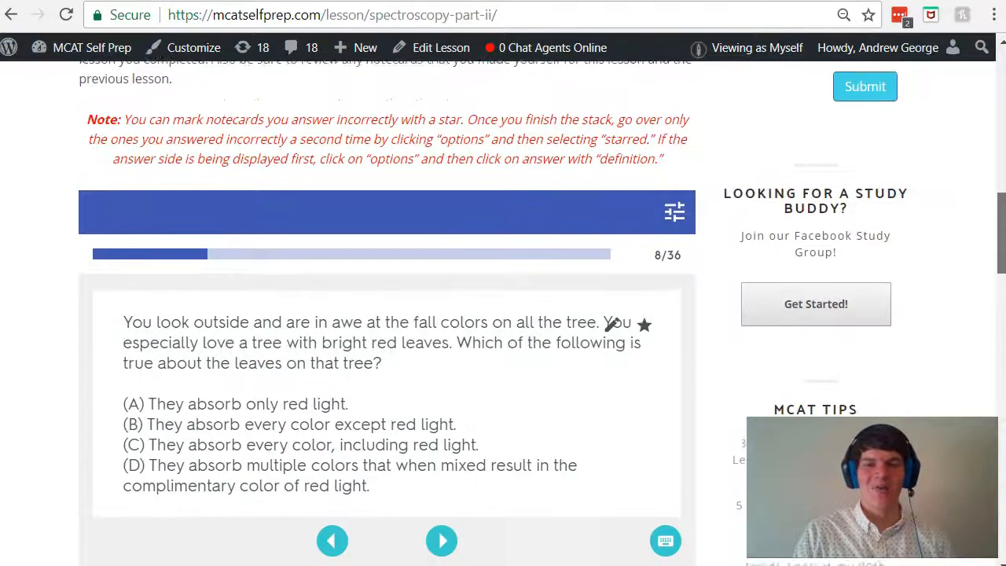
scroll("down", 3)
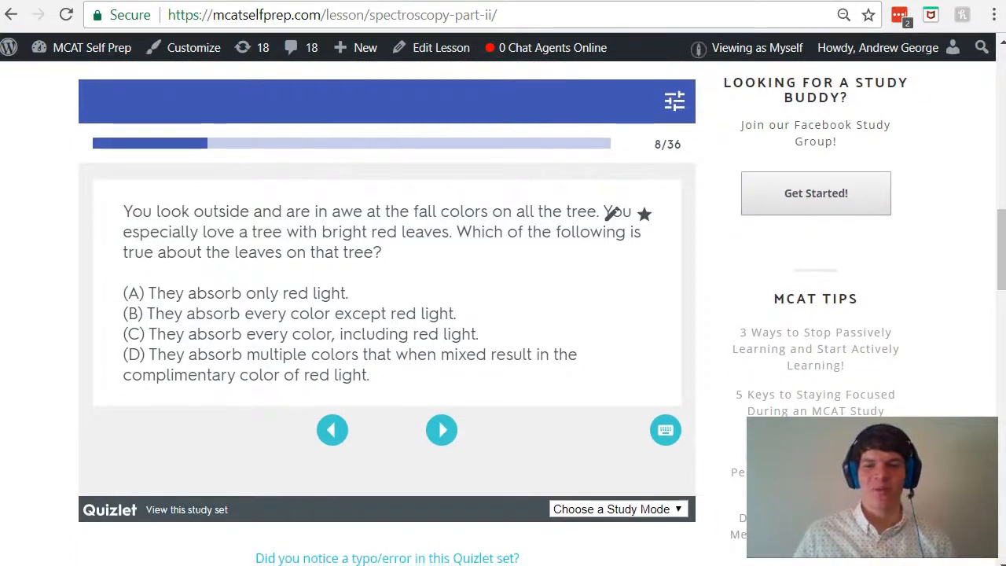